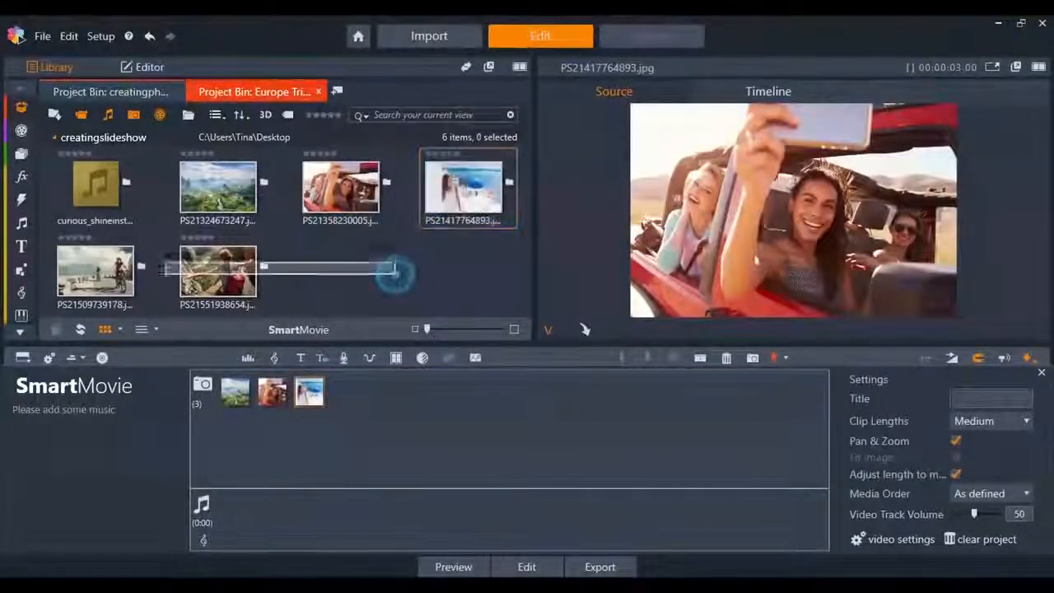
# Drag another travel photo from the project bin into the SmartMovie photo area
pyautogui.moveTo(218, 272); pyautogui.dragTo(400, 403)
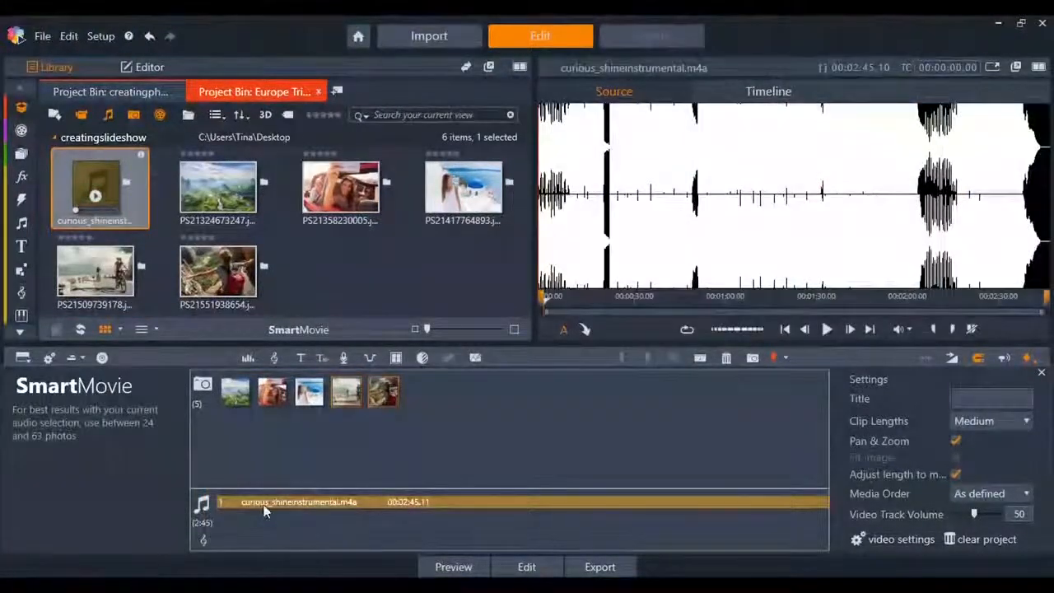
# Enter 'Europe 2017!' as text for the SmartMovie title
pyautogui.write('Europe 2017!')
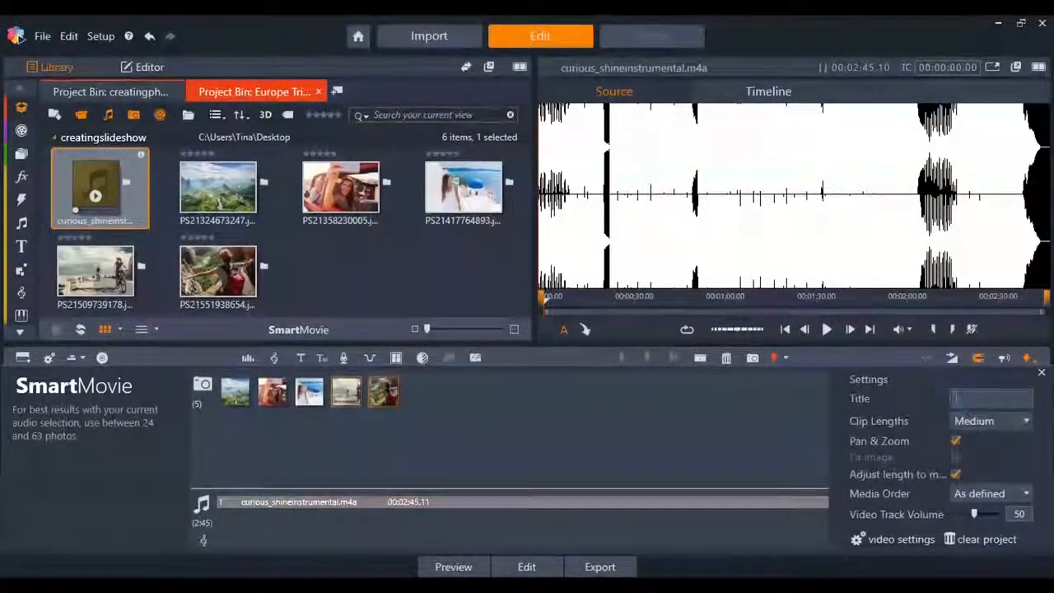
# Type 'Europe' into the Title field and start building the slideshow preview
pyautogui.write('Europe 2017!')
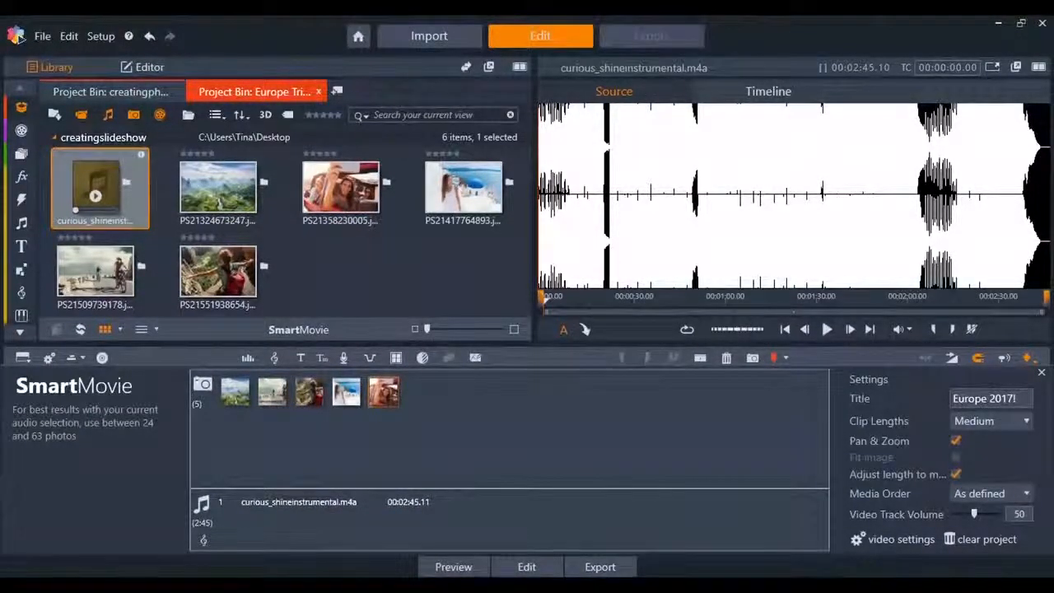
pyautogui.click(453, 567)
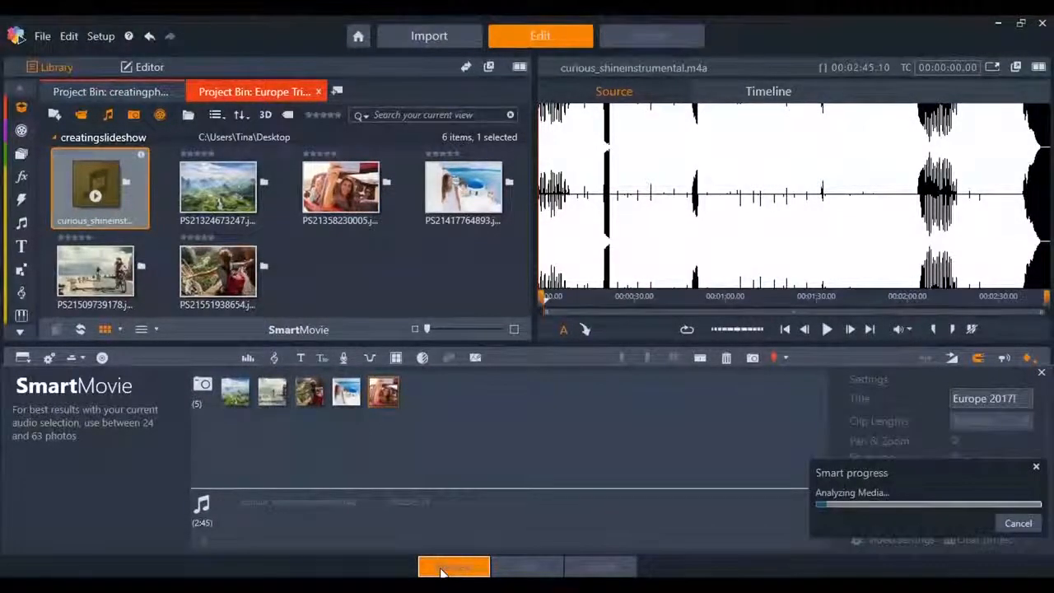
# Play the Europe 2017! preview, close it, and continue in the Movie Editor timeline
pyautogui.click(453, 565)
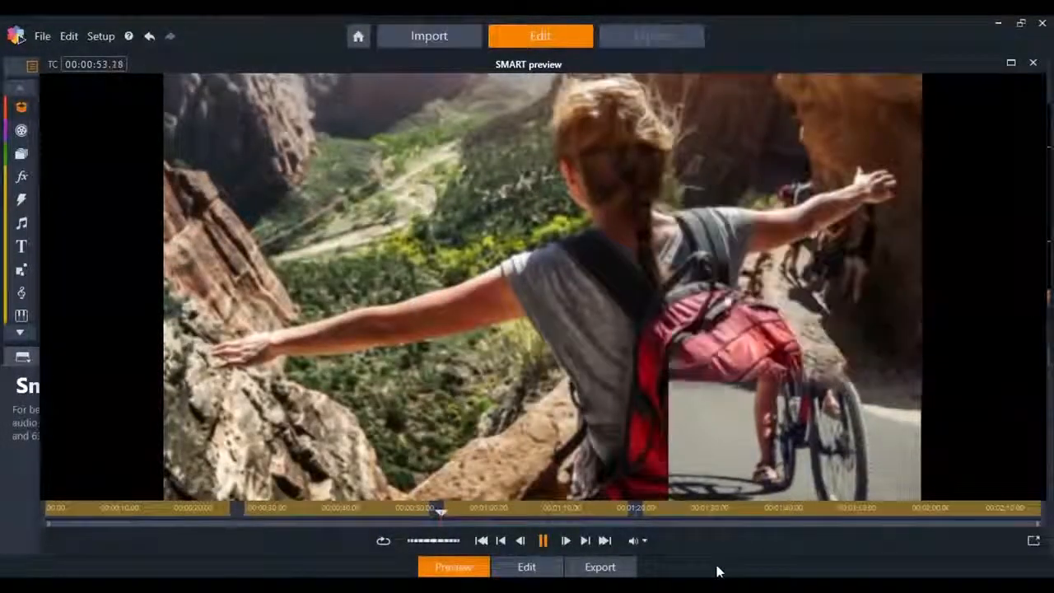
pyautogui.click(525, 567)
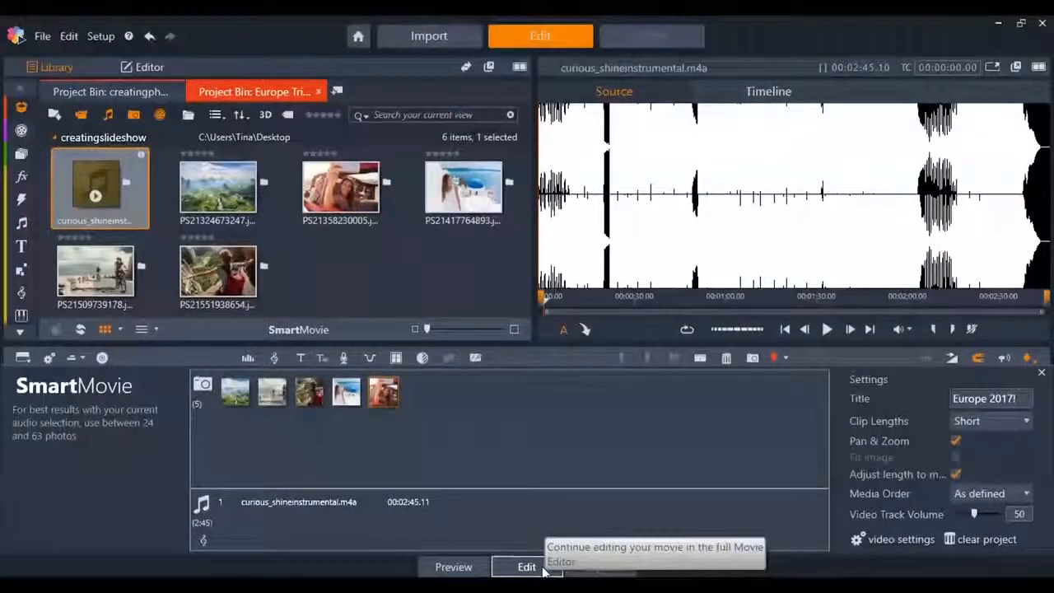
pyautogui.click(526, 567)
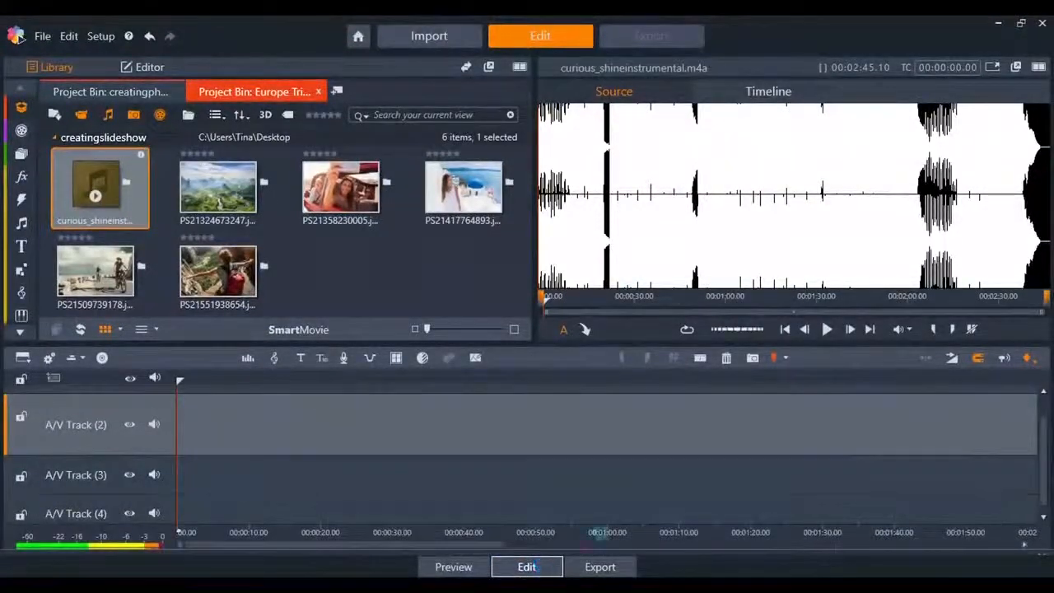